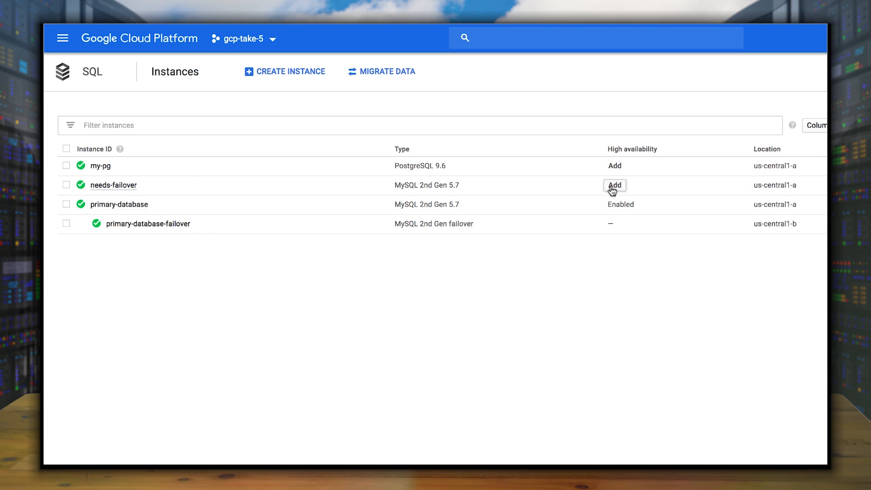
Step: Create the needs-failover-failover replica for needs-failover and return to the Instances list
left_click(614, 185)
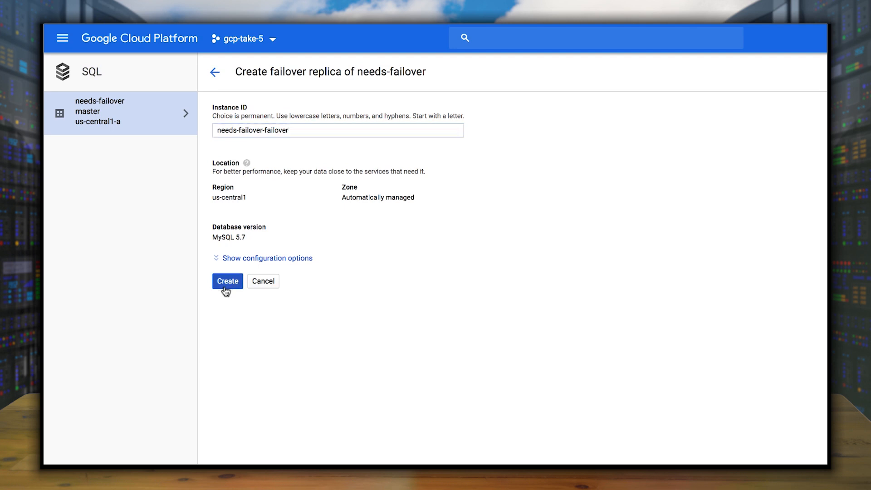
left_click(227, 281)
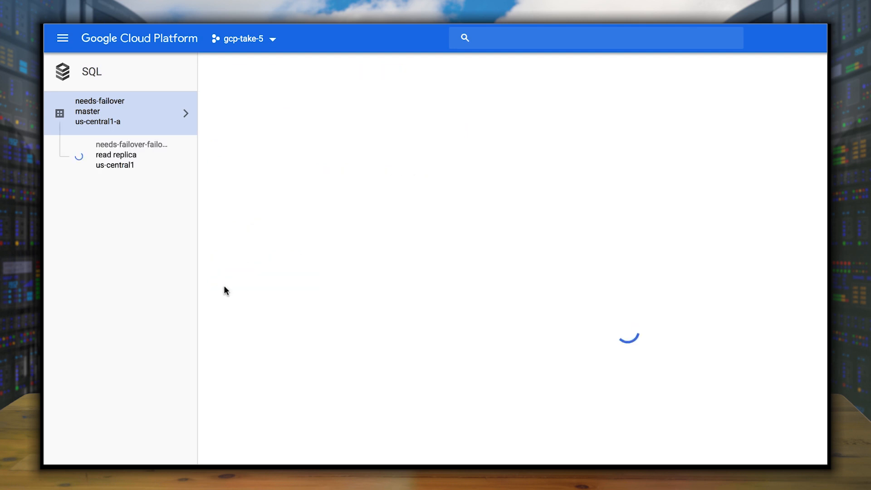
left_click(100, 110)
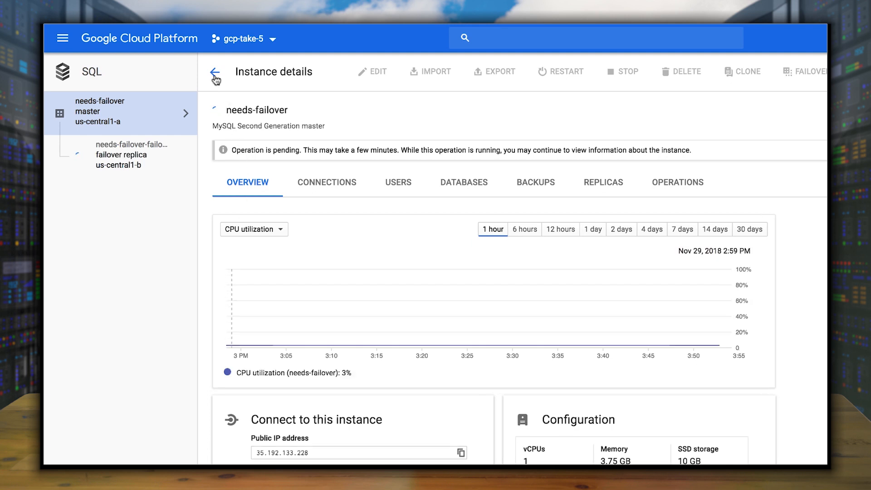
left_click(214, 72)
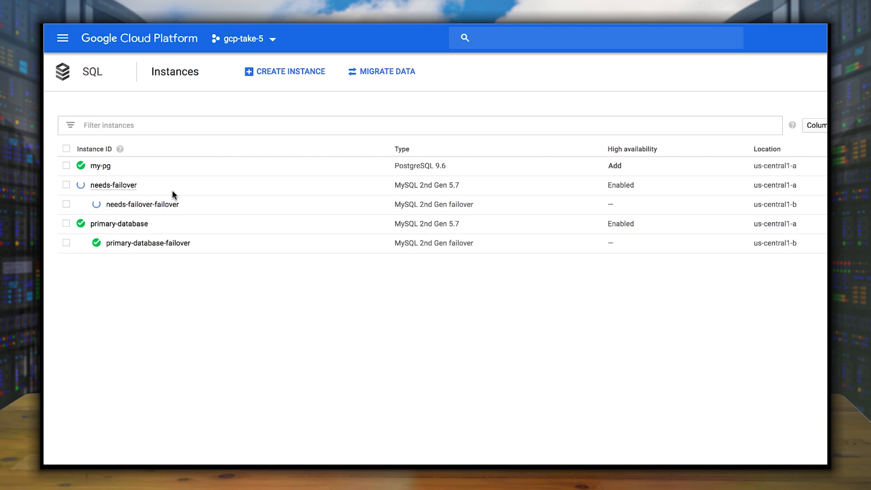
Step: Start a new MySQL Second Generation instance
left_click(284, 71)
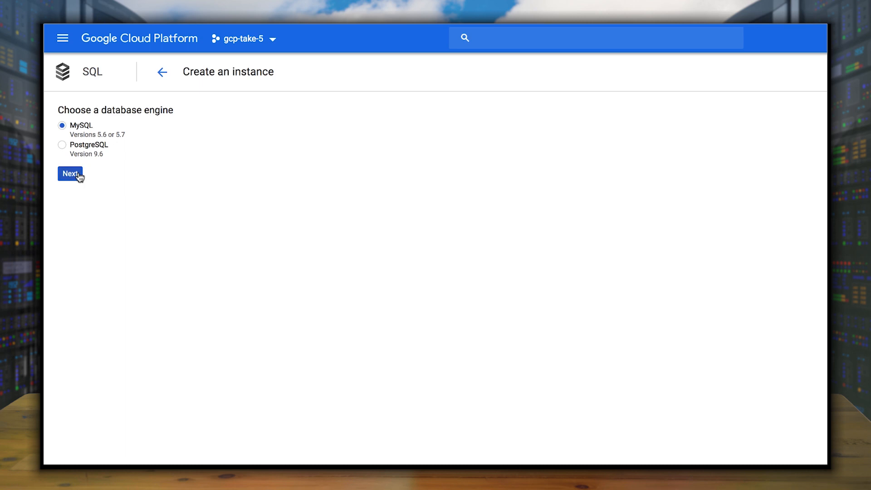
left_click(69, 174)
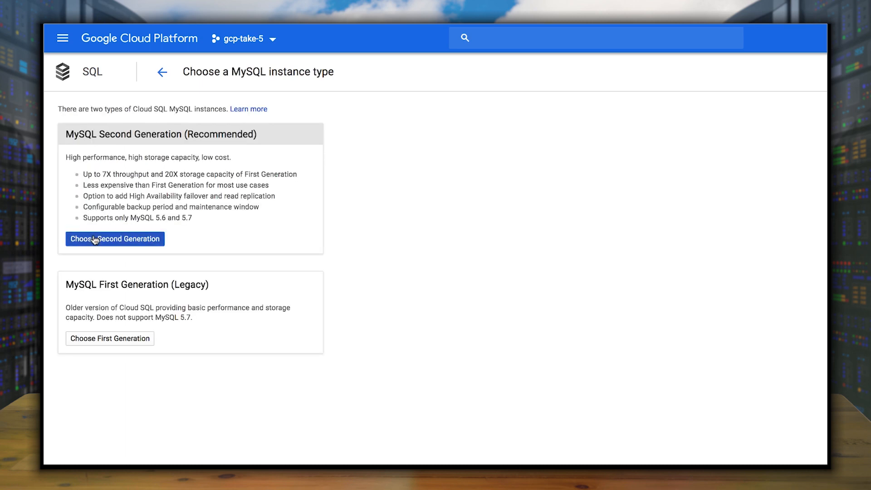
left_click(116, 238)
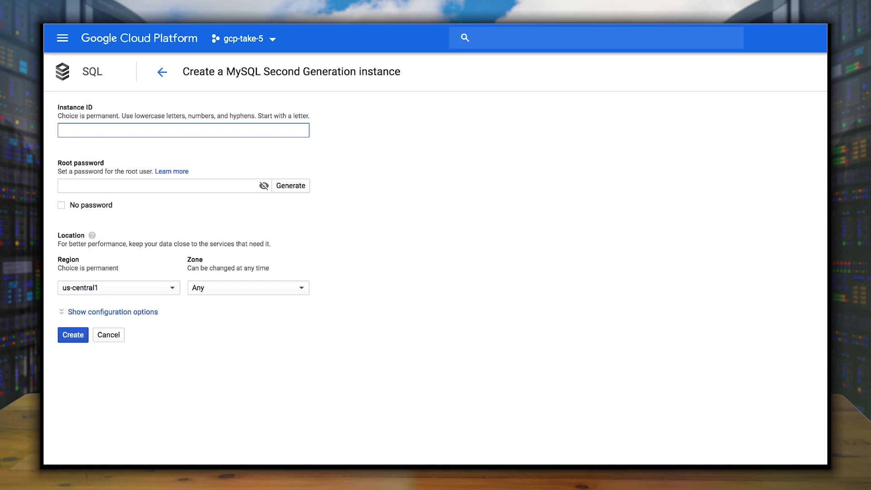
Step: Name the instance my-new-db, generate a root password and show the configuration options
type("my-new-db")
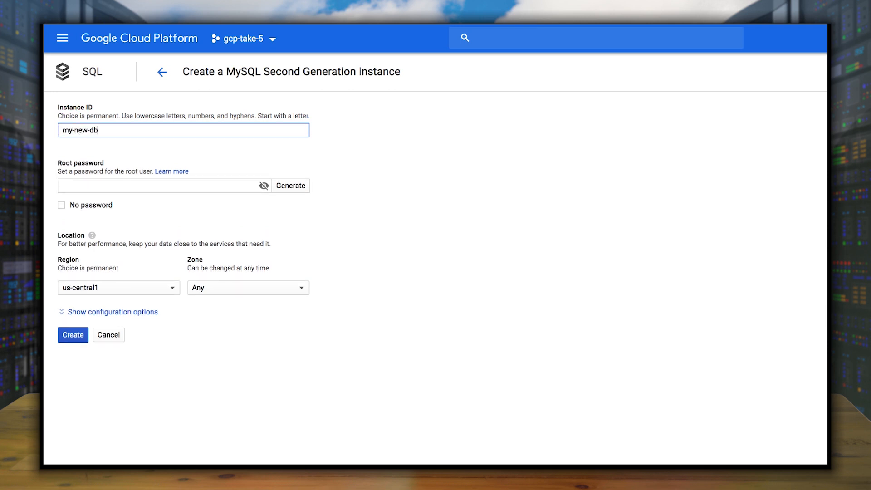
left_click(290, 185)
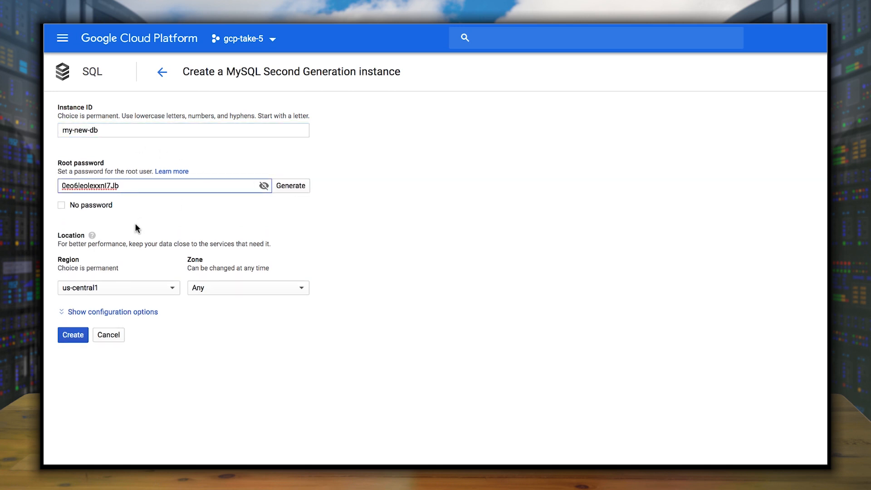
left_click(112, 312)
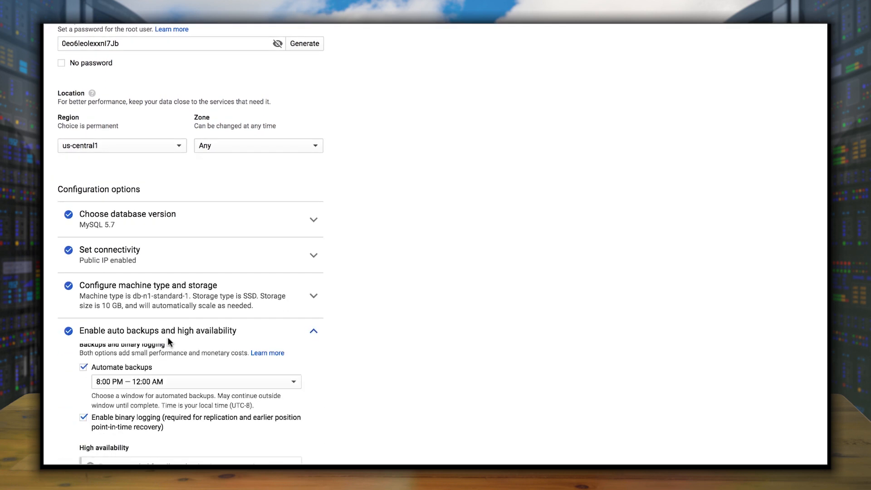
Step: Enable Create failover replica for my-new-db and submit the instance creation
scroll("down", 3)
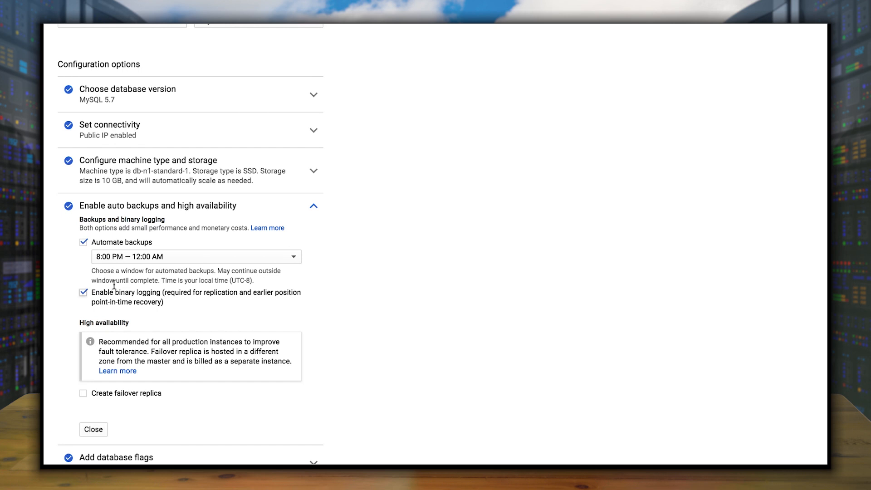
left_click(83, 393)
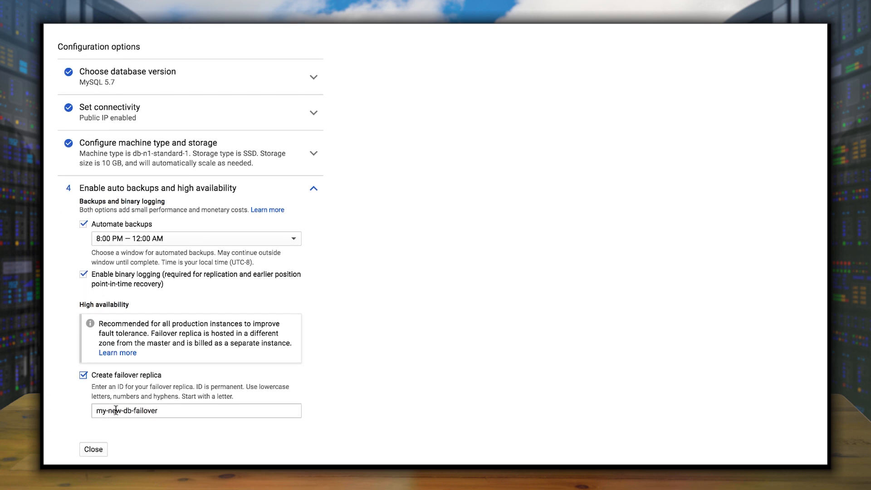
scroll("down", 3)
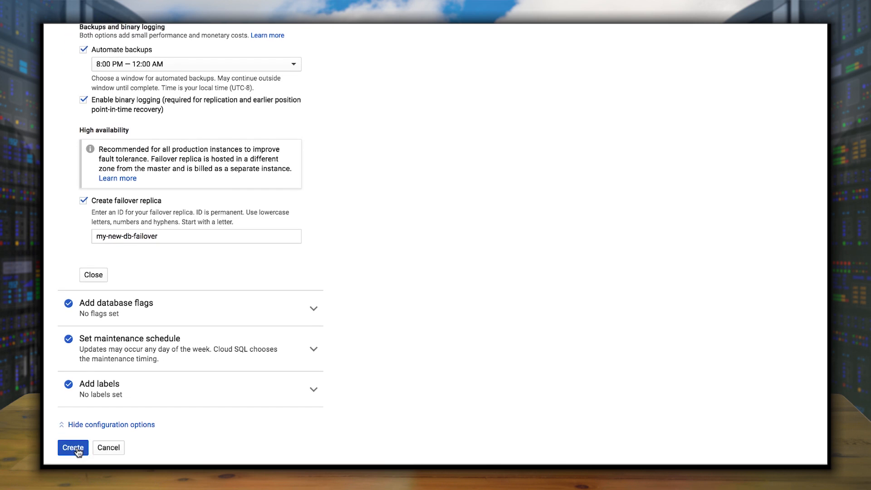
left_click(72, 447)
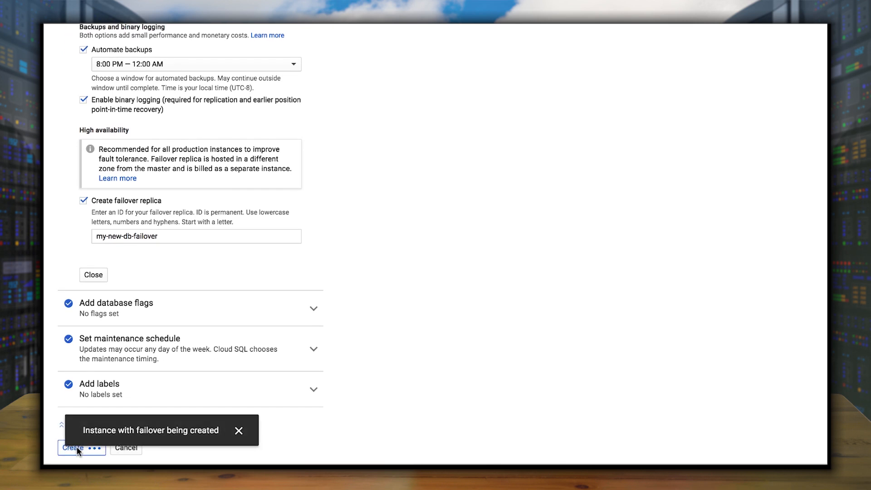
left_click(72, 447)
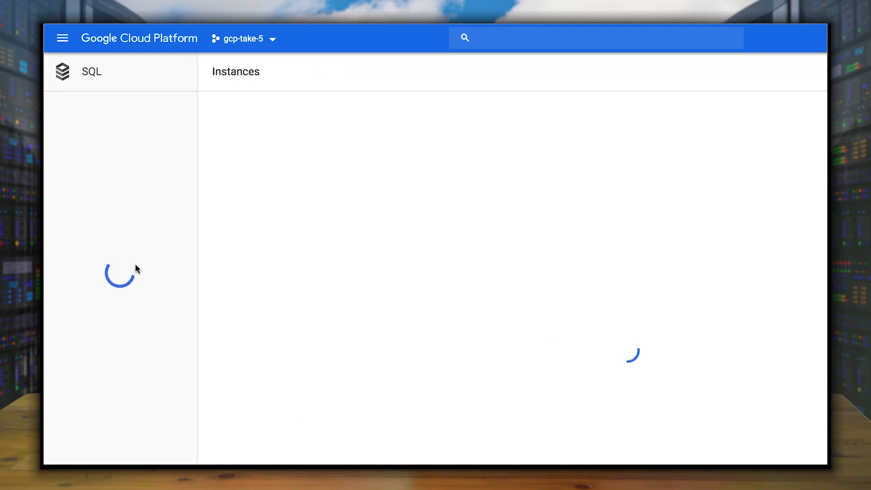
Step: Bring up the manual failover confirmation for primary-database
left_click(120, 110)
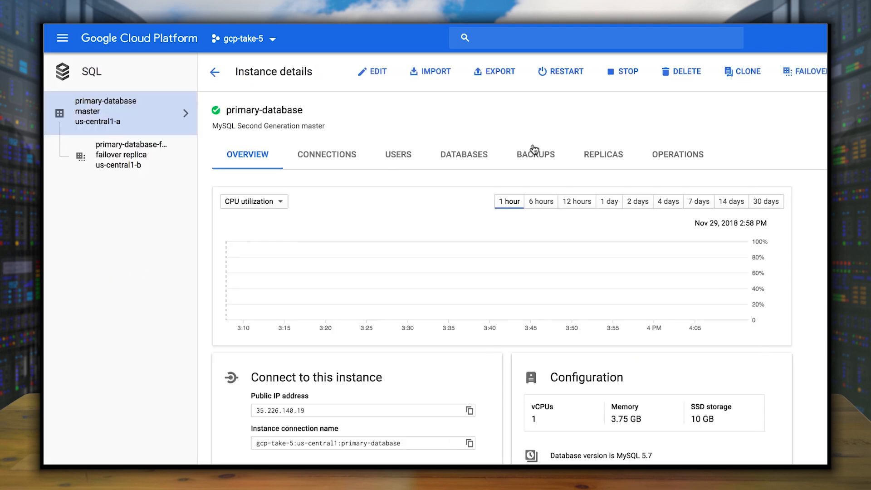
left_click(805, 71)
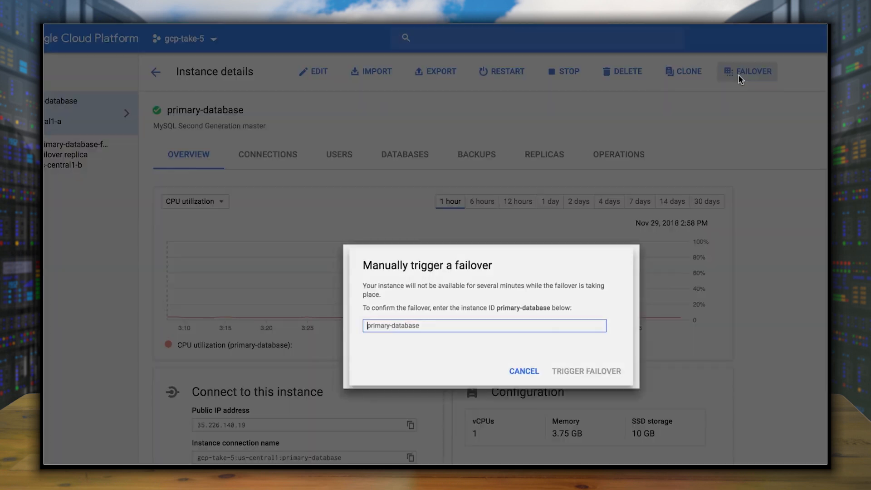